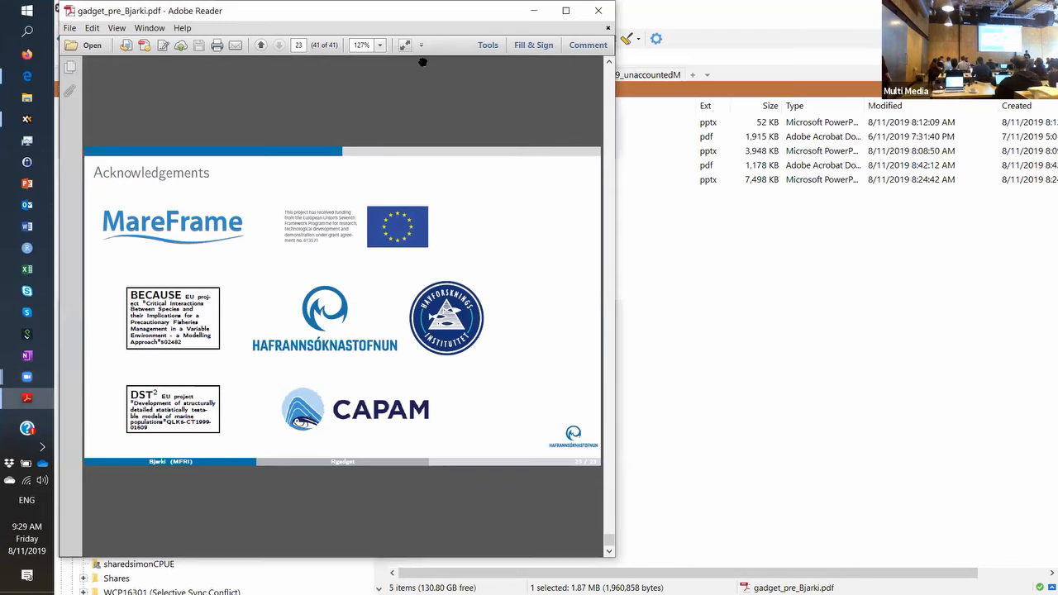
Step: Show the Rgadget talk's Acknowledgements slide in Full Screen Mode
click(403, 44)
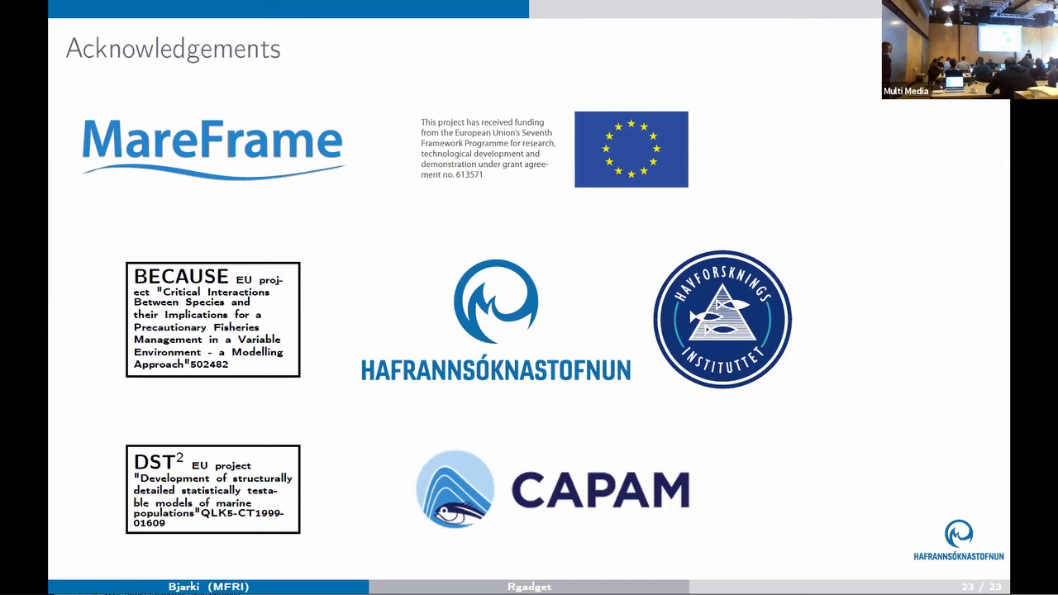
mouse_move(422, 63)
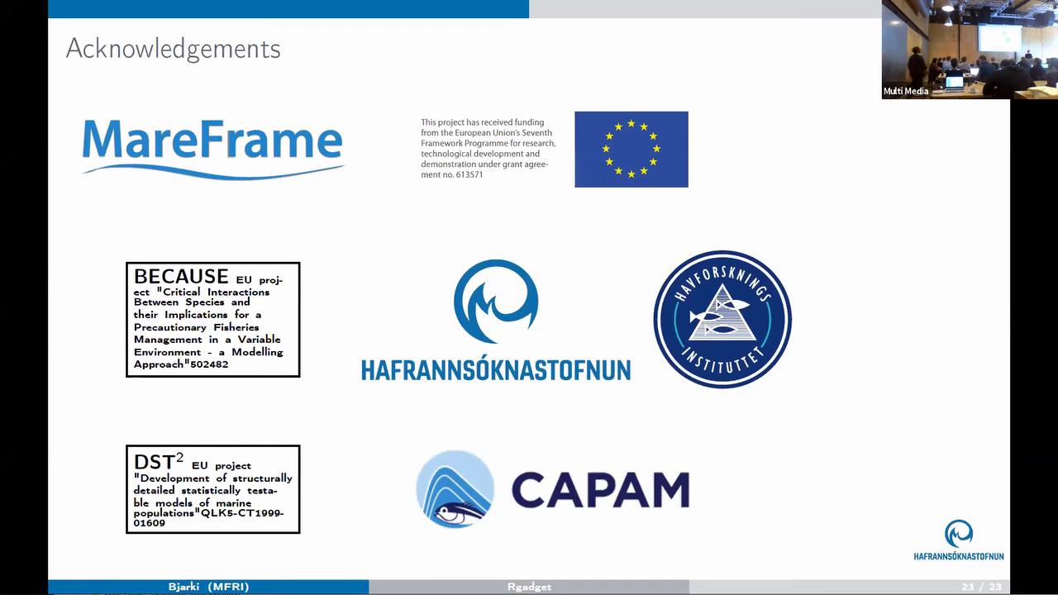
Step: Page back to Additional helpers, then forward to the Next steps slide
key(Left)
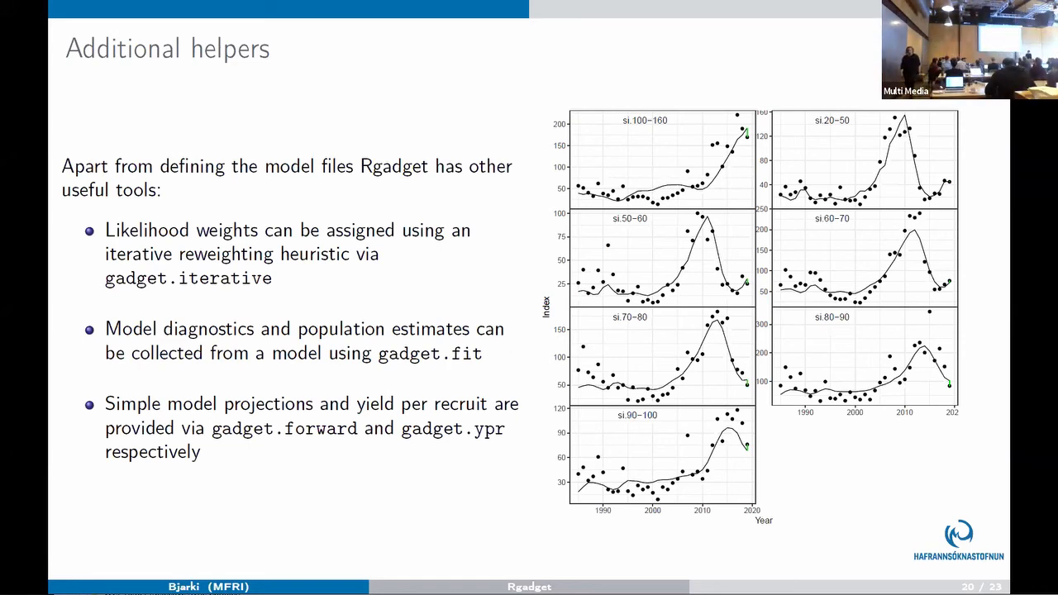
key(Right)
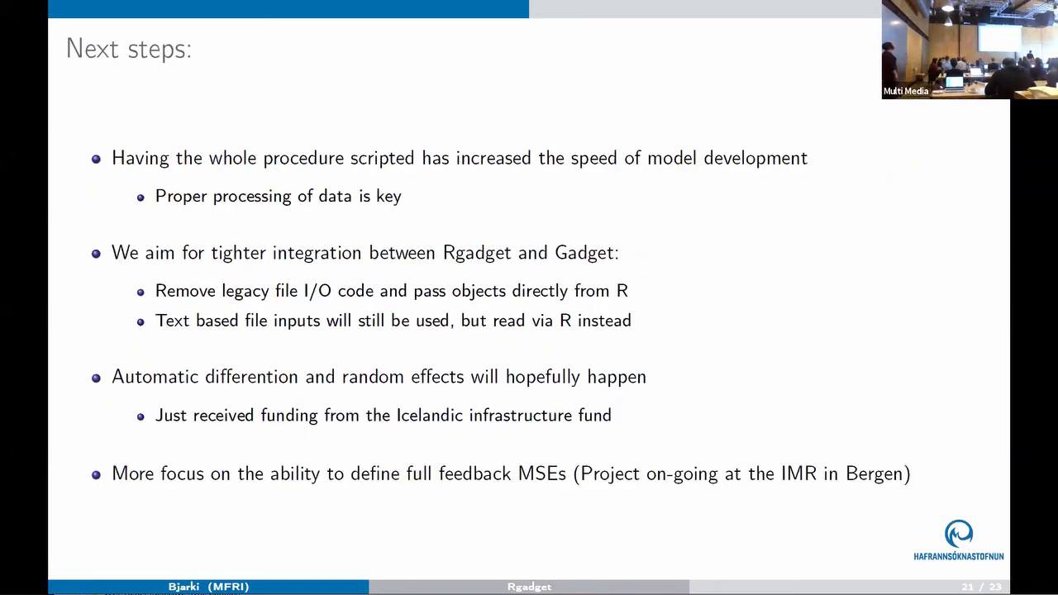